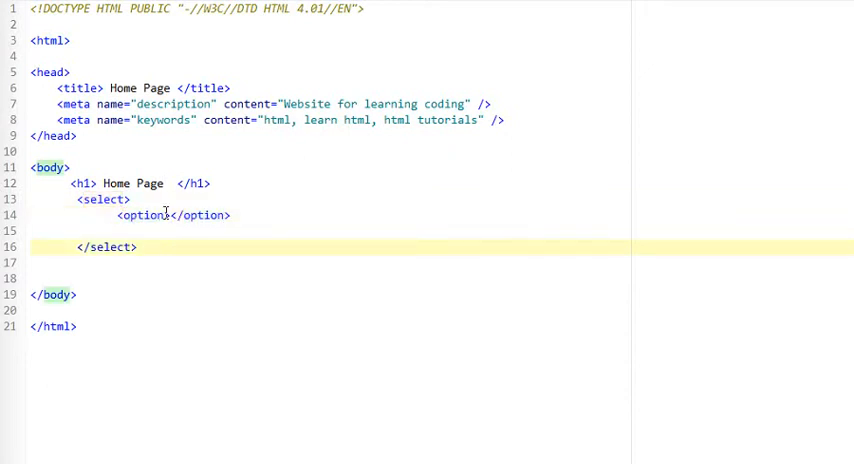
# - Add option tags with value and text Saab and BMW inside the select element
pyautogui.write('value="')
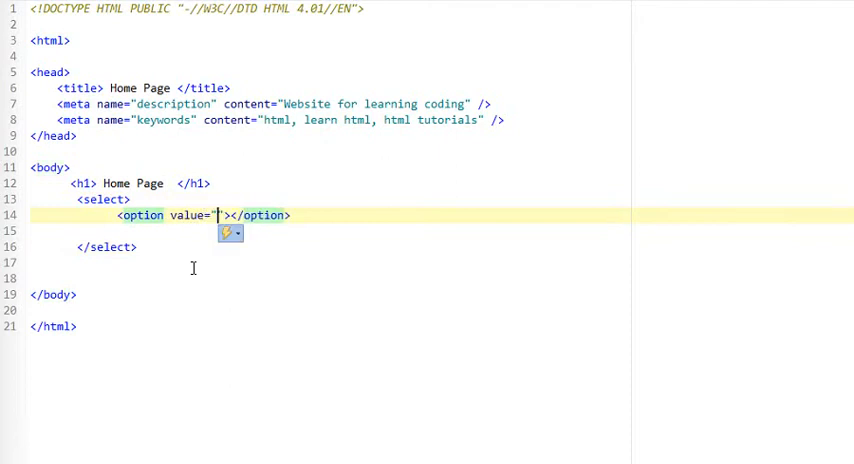
pyautogui.moveTo(221, 268)
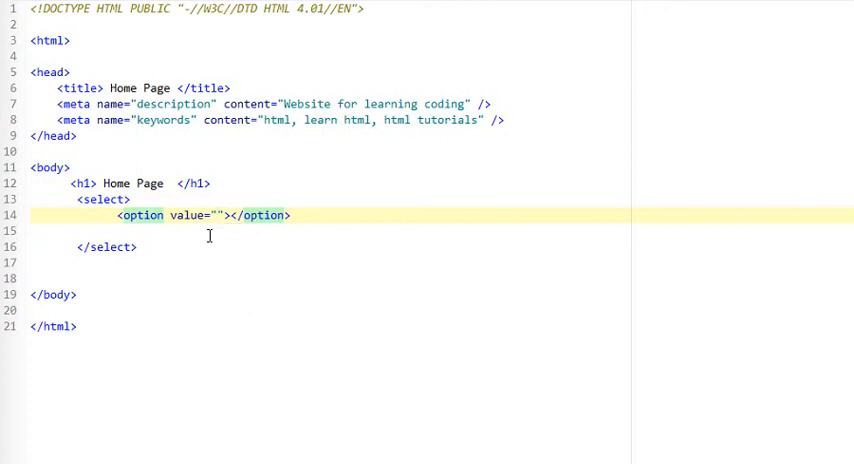
pyautogui.write('S')
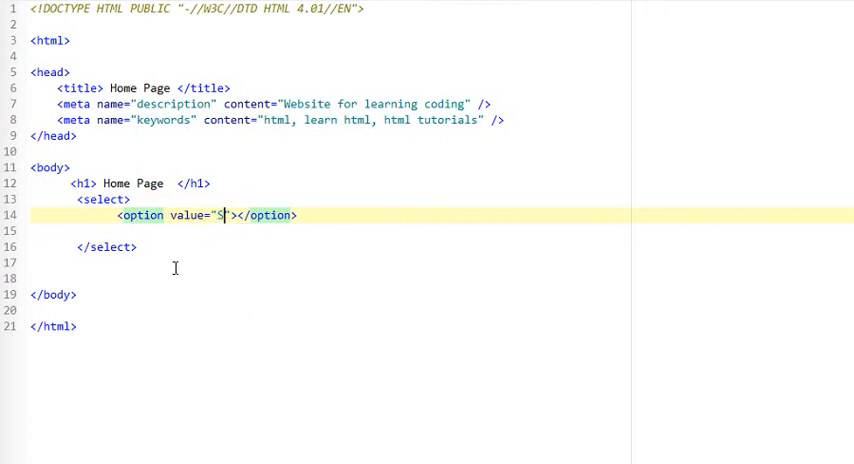
pyautogui.write('aab')
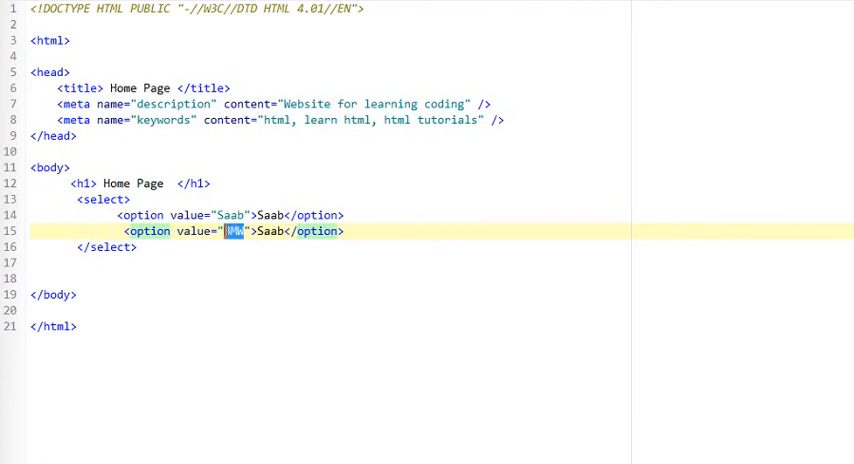
pyautogui.write('BMW')
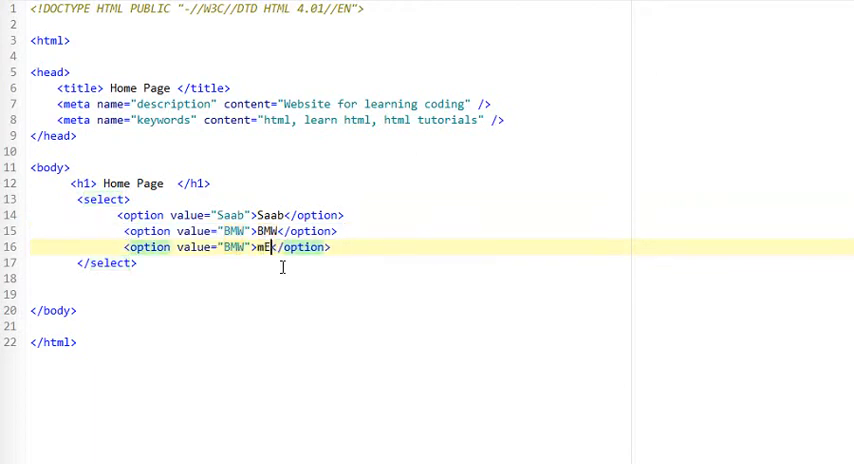
# - Correct the third option so both its label and value read Mercedes
pyautogui.press('Backspace')
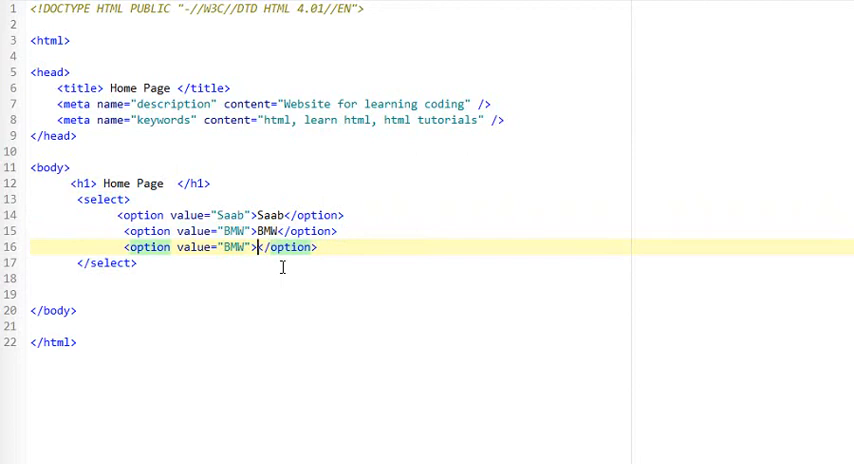
pyautogui.write('M')
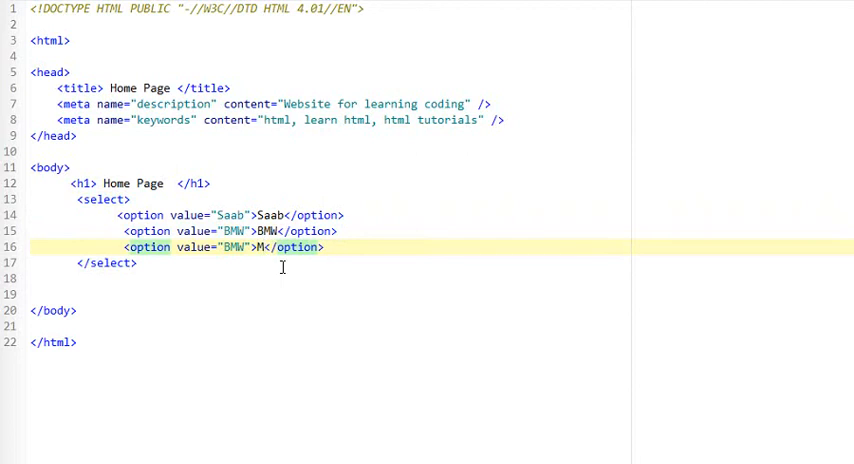
pyautogui.write('Mercedes')
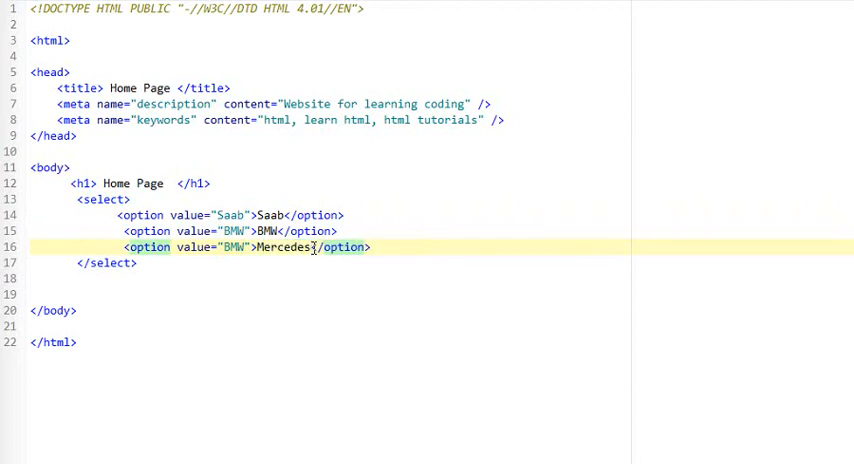
pyautogui.doubleClick(233, 247)
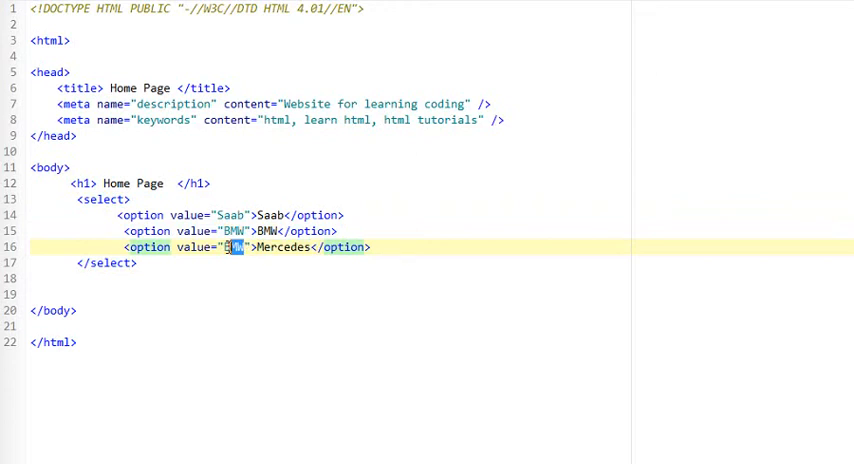
pyautogui.write('Mercedes')
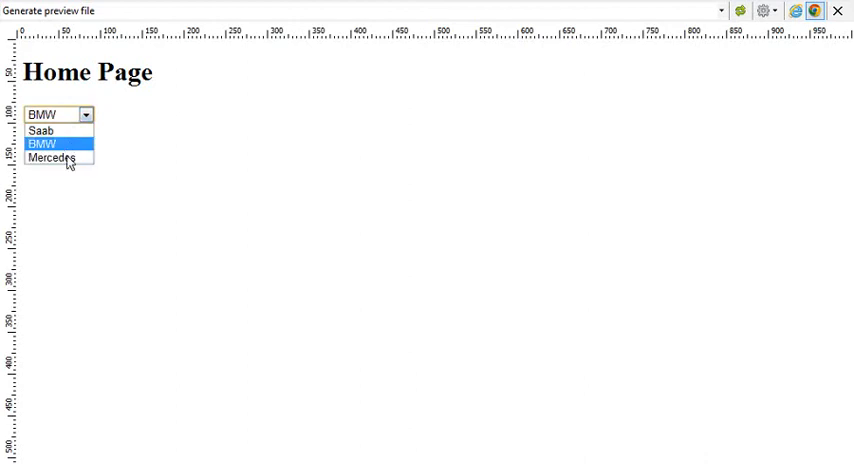
pyautogui.click(802, 11)
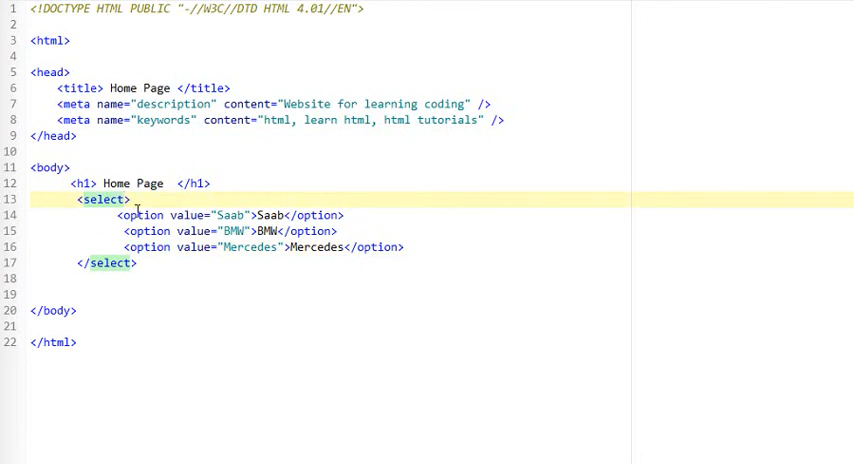
# - Mark the select as multiple, then delete the whole dropdown block from the body
pyautogui.write('multiple')
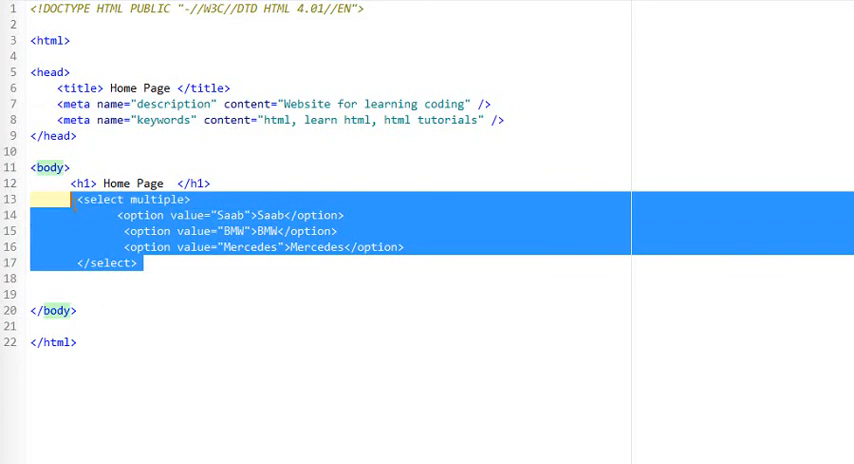
pyautogui.moveTo(76, 212)
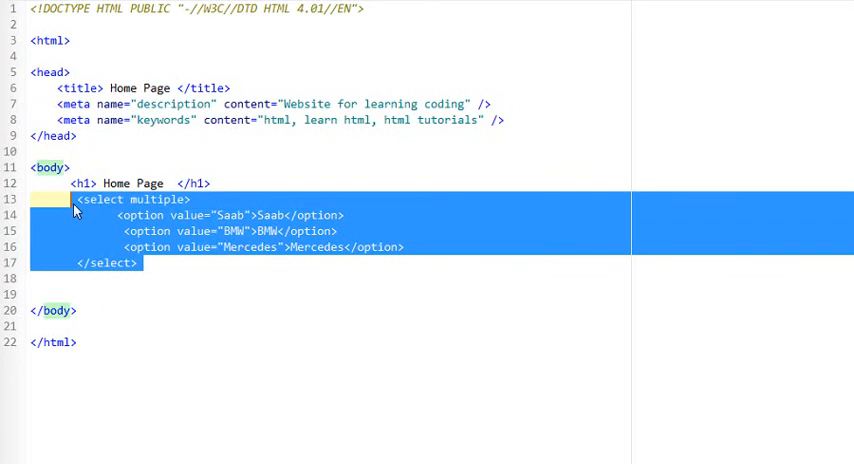
pyautogui.press('Delete')
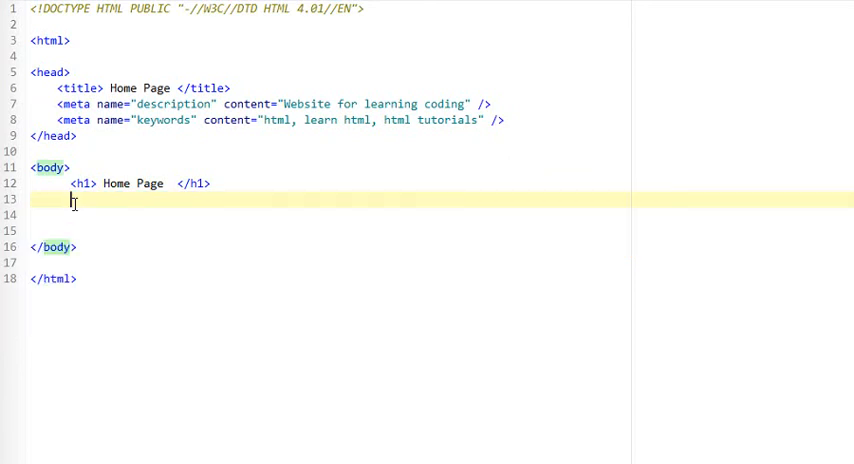
# - Add a radio input named gender with value male, labelled Male, followed by a line break
pyautogui.write('<input type="" />')
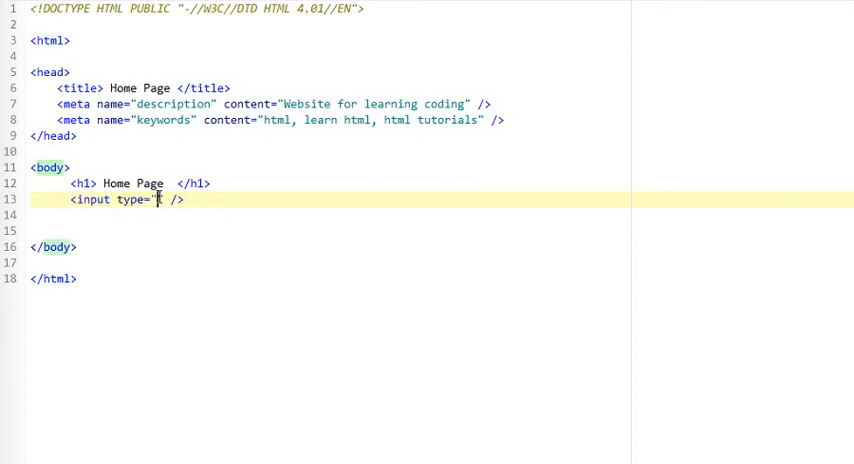
pyautogui.write('radio')
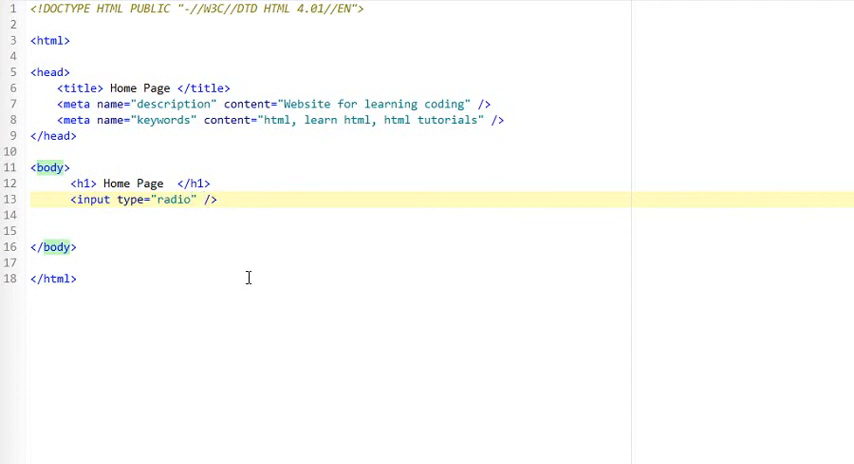
pyautogui.write('name=""')
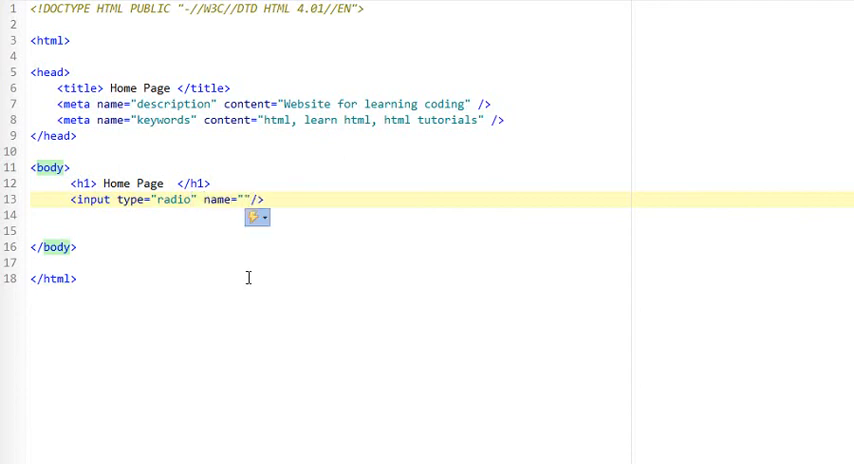
pyautogui.write('g')
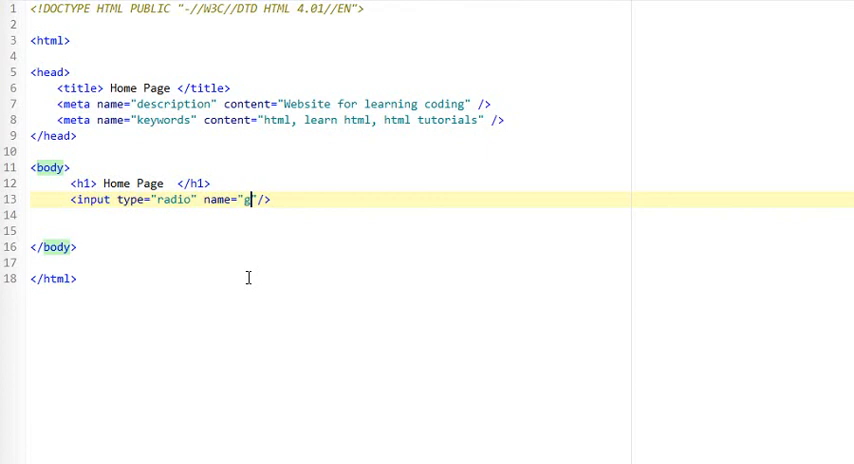
pyautogui.write('ender')
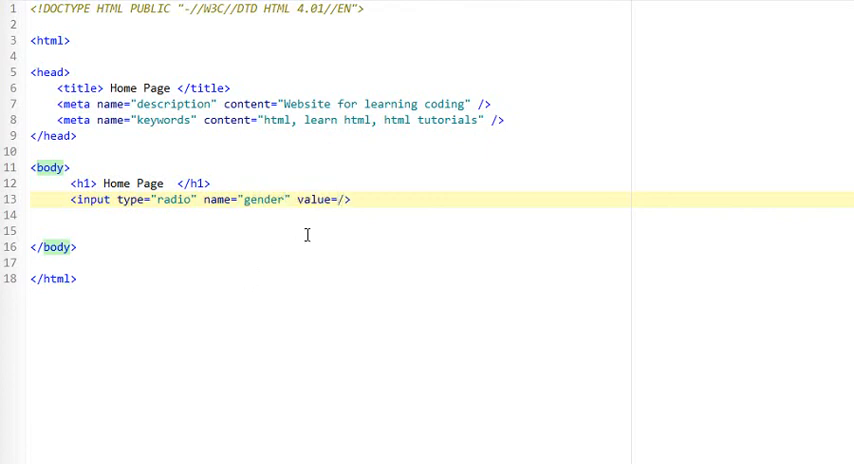
pyautogui.write('male"')
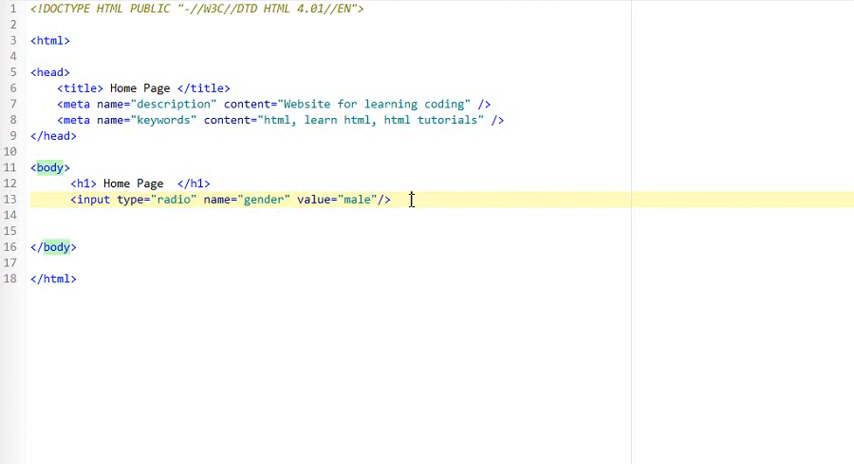
pyautogui.write('Male <')
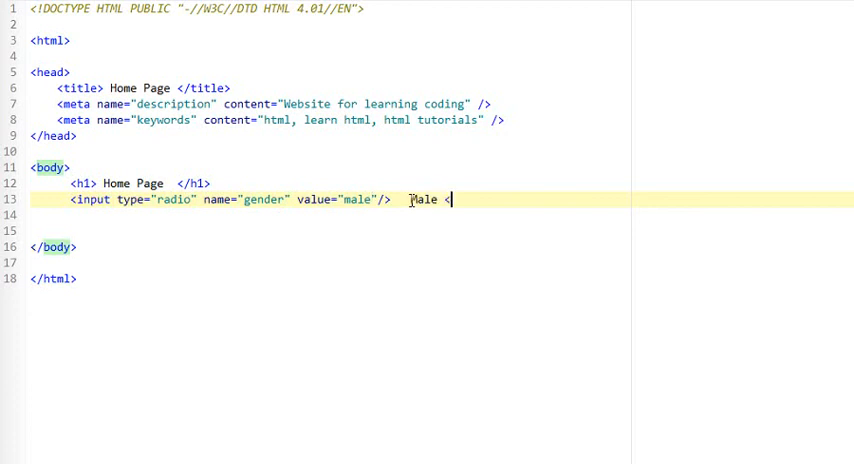
pyautogui.write('br>')
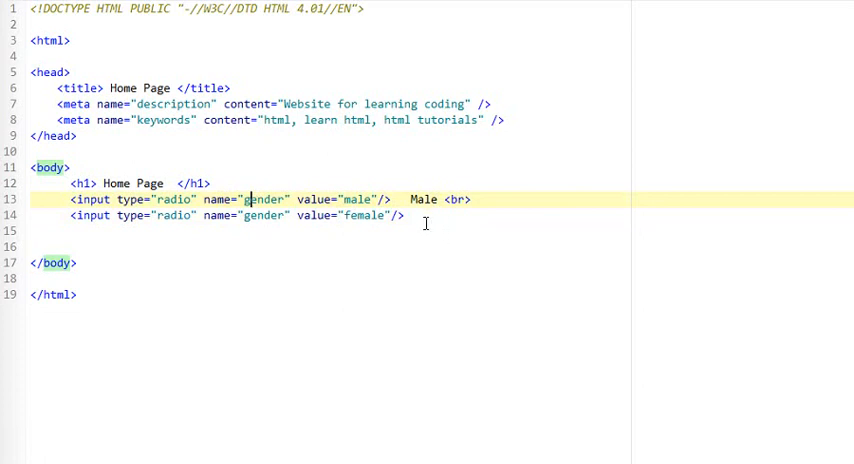
# - Label the second gender radio input Female
pyautogui.write('Female')
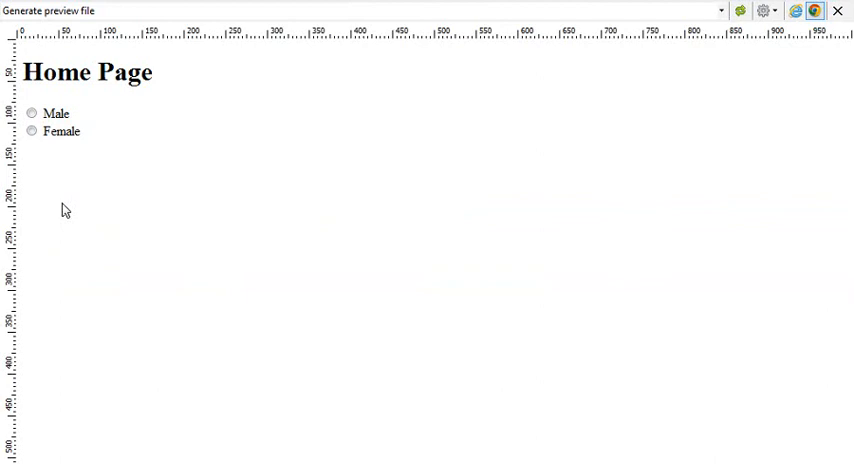
# - Select the Male radio button in the browser preview to confirm it works
pyautogui.click(33, 113)
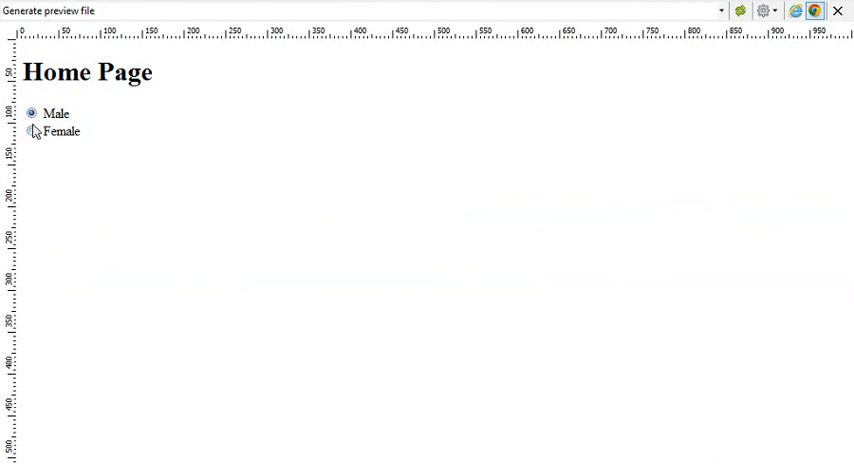